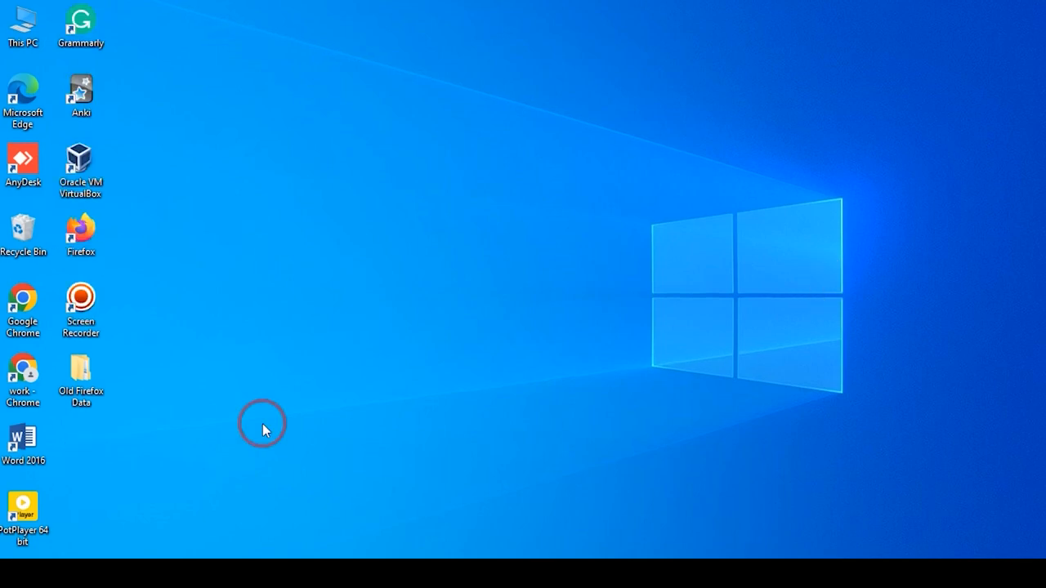
mouse_move(273, 415)
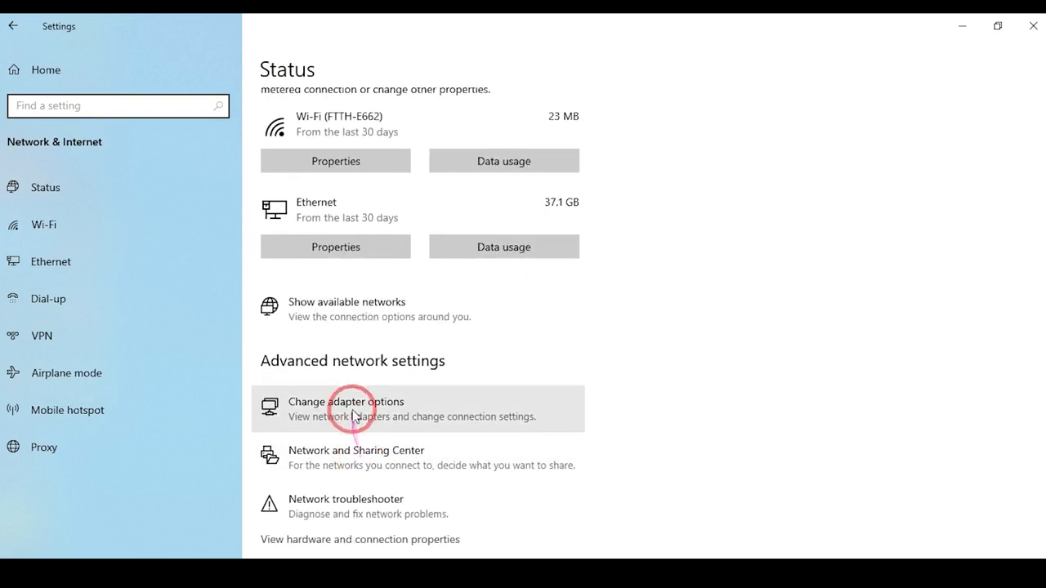
Step: Set the Ethernet adapter's IPv4 to a manual static IP address and subnet mask
left_click(346, 409)
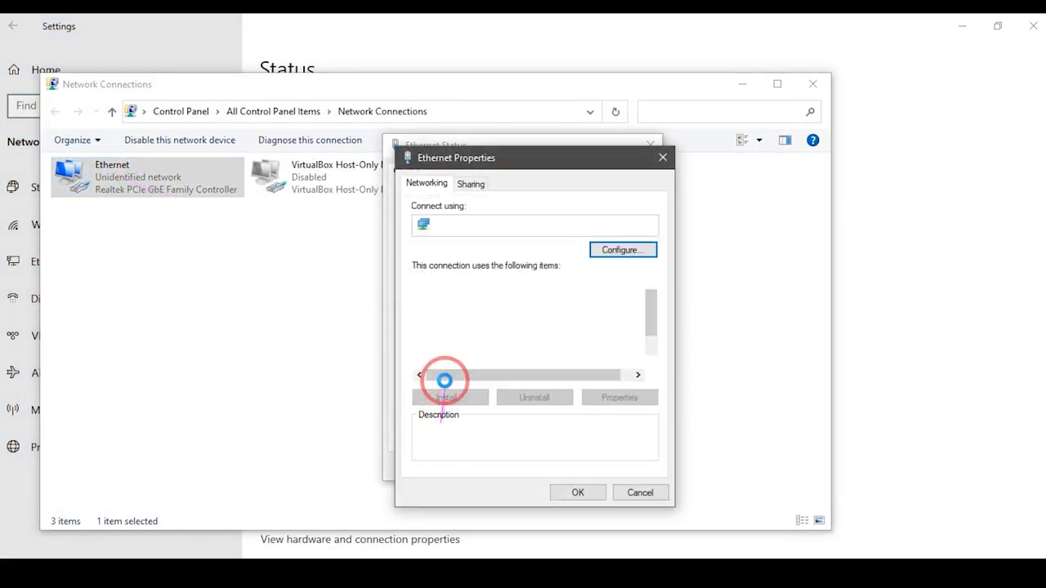
double_click(445, 381)
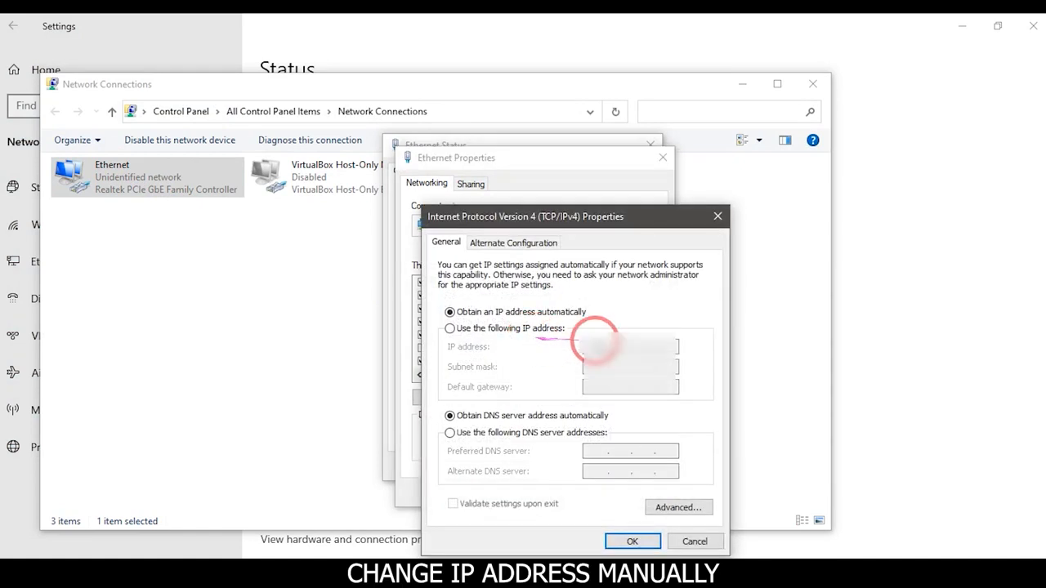
left_click(449, 327)
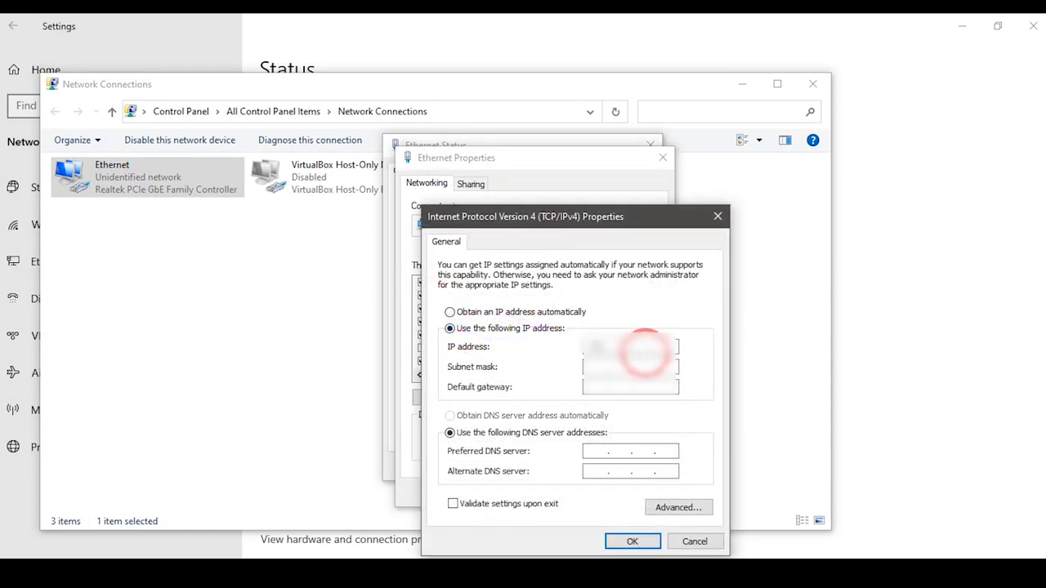
left_click(631, 541)
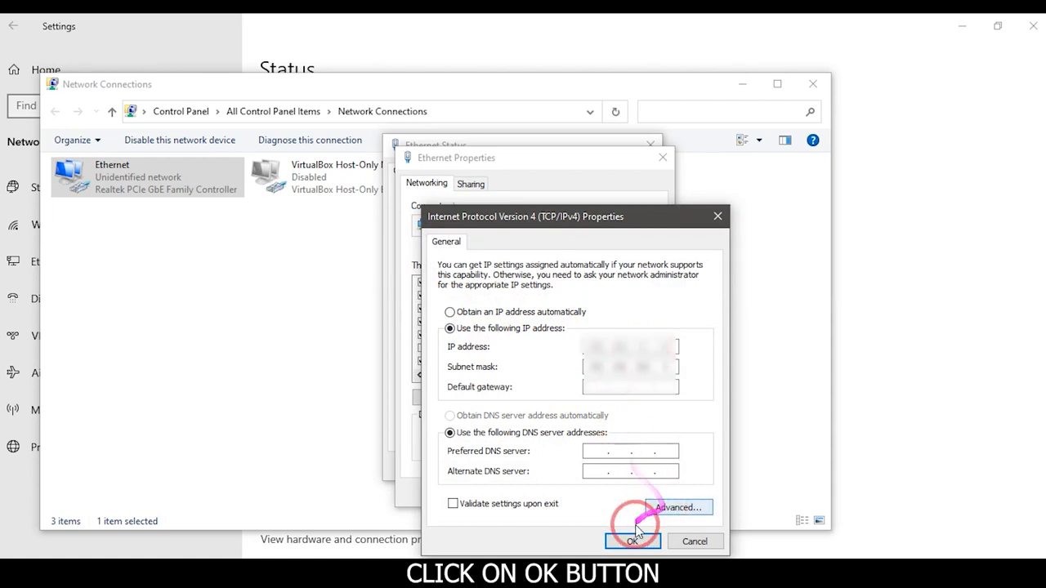
left_click(632, 541)
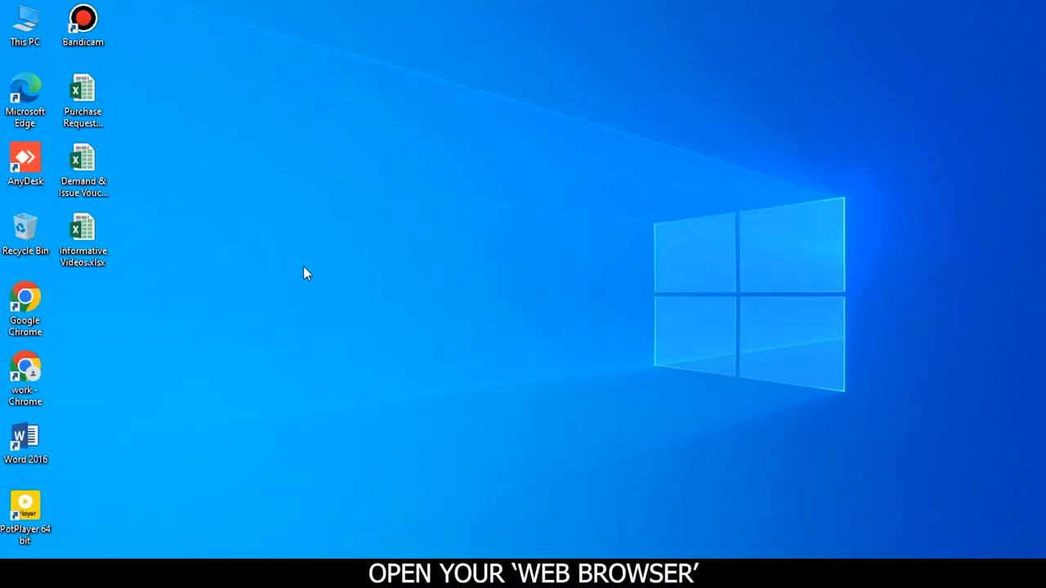
Step: Launch Chrome and go to 192.168.1.1
double_click(24, 298)
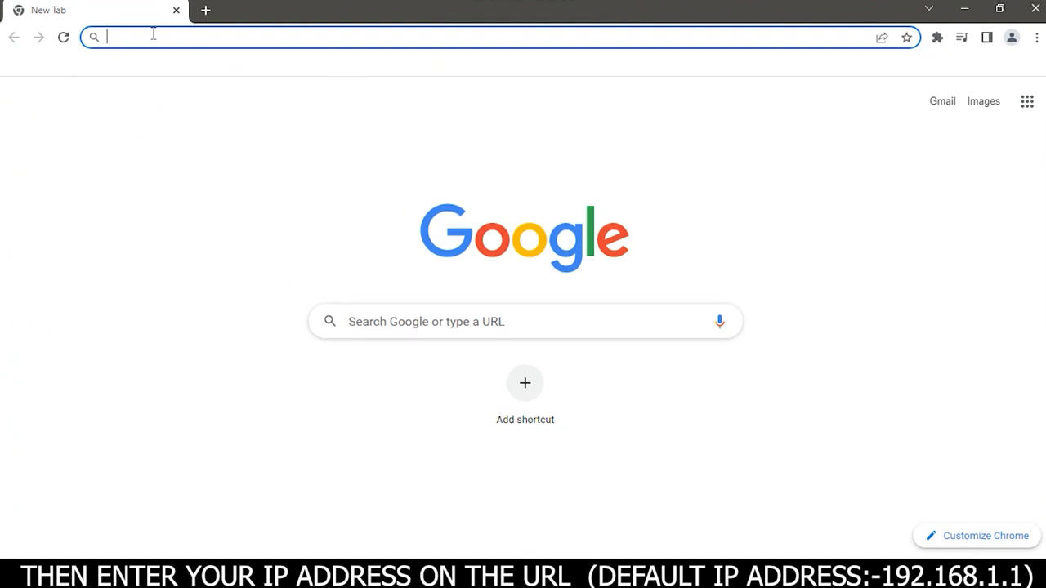
type("192.168.1.1/admin/login.asp")
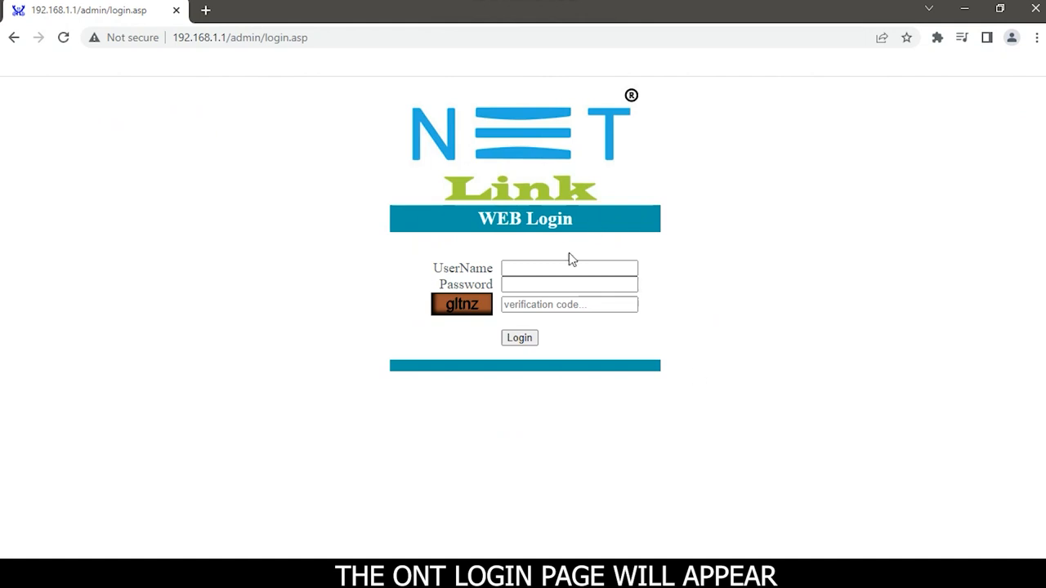
left_click(568, 268)
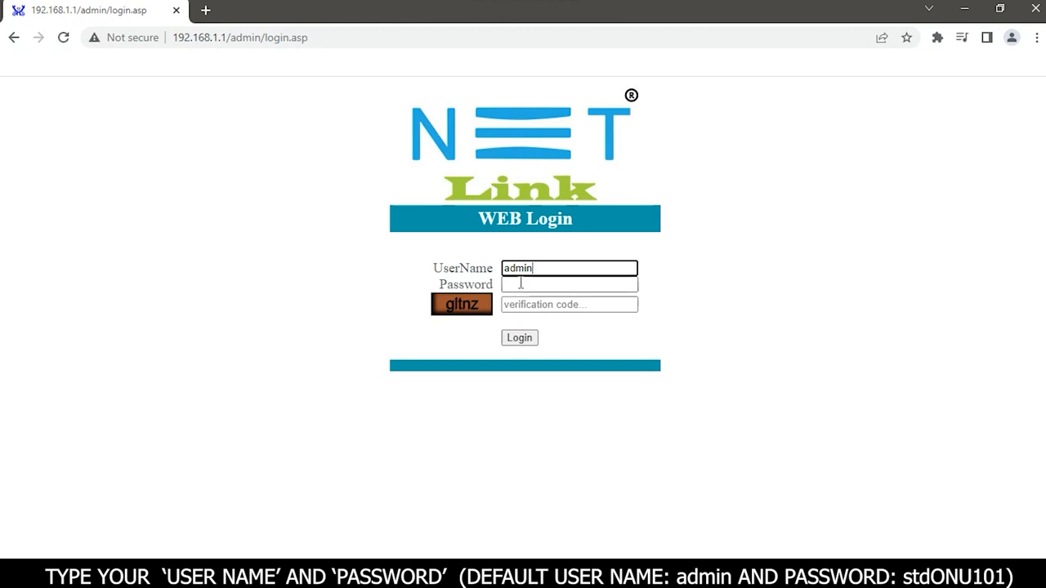
left_click(569, 284)
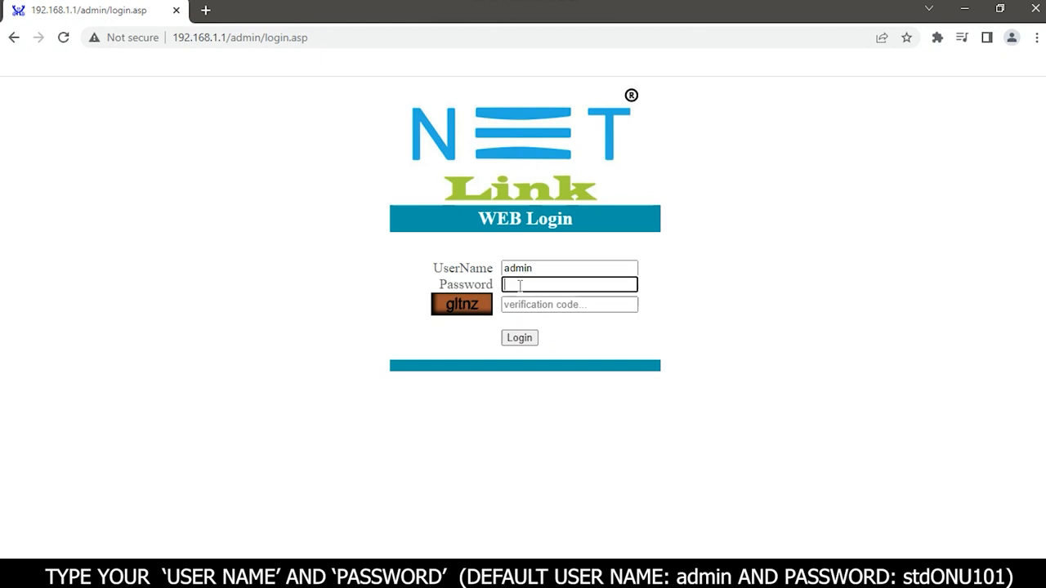
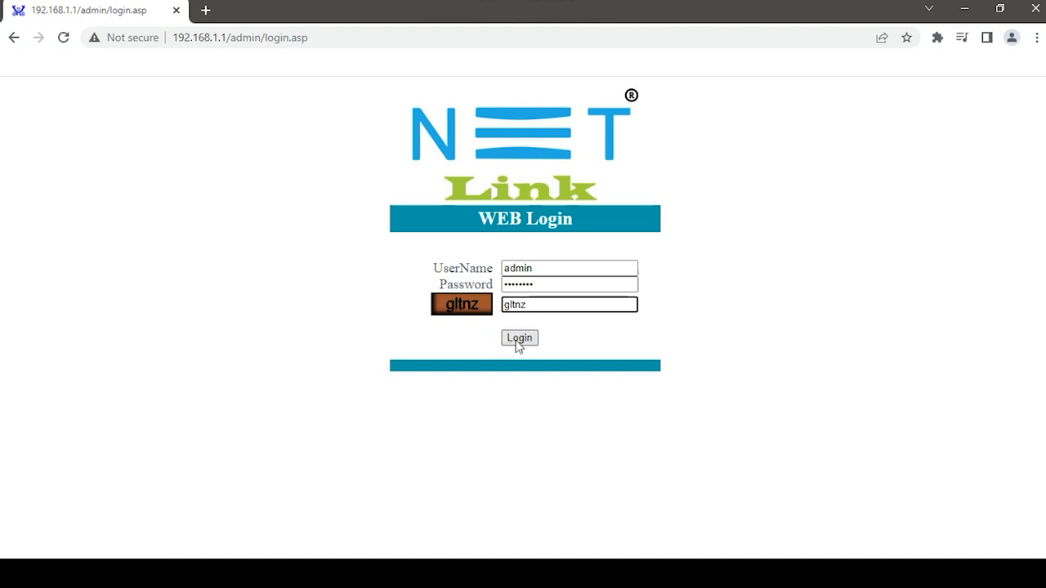
left_click(518, 338)
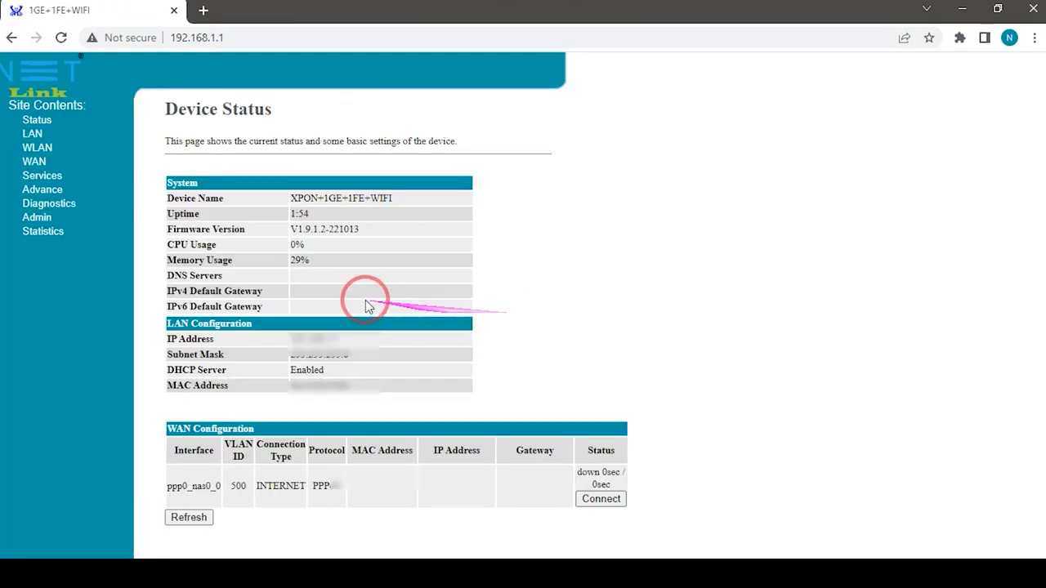
mouse_move(343, 265)
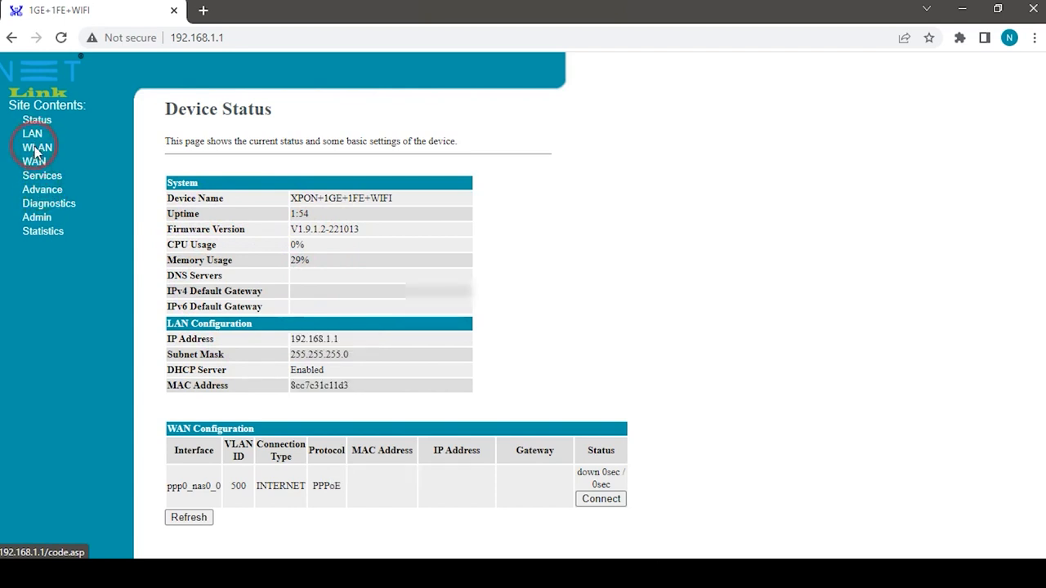
Step: Expand WLAN in the sidebar and choose Basic Settings
left_click(37, 147)
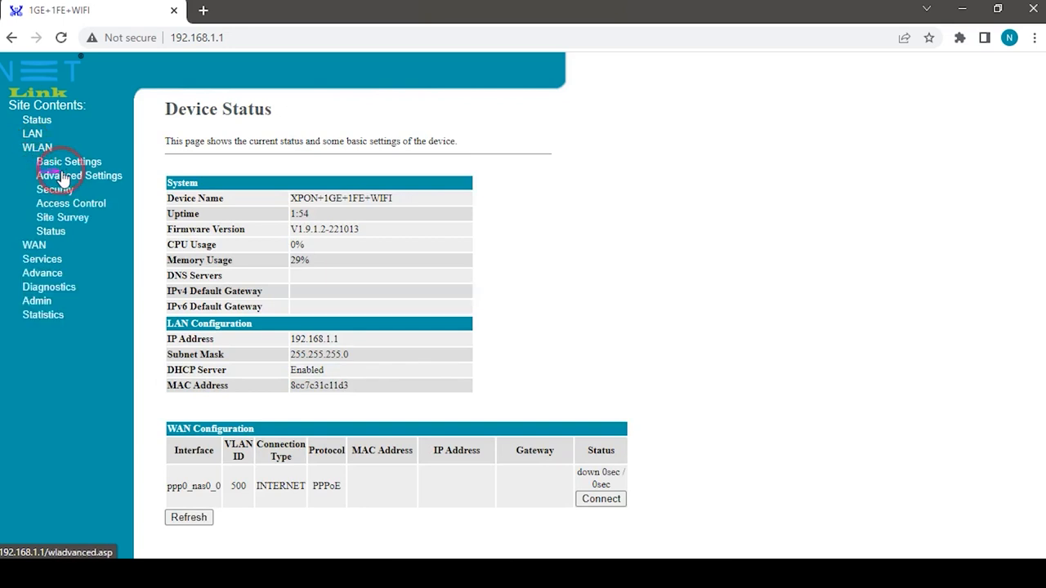
left_click(69, 161)
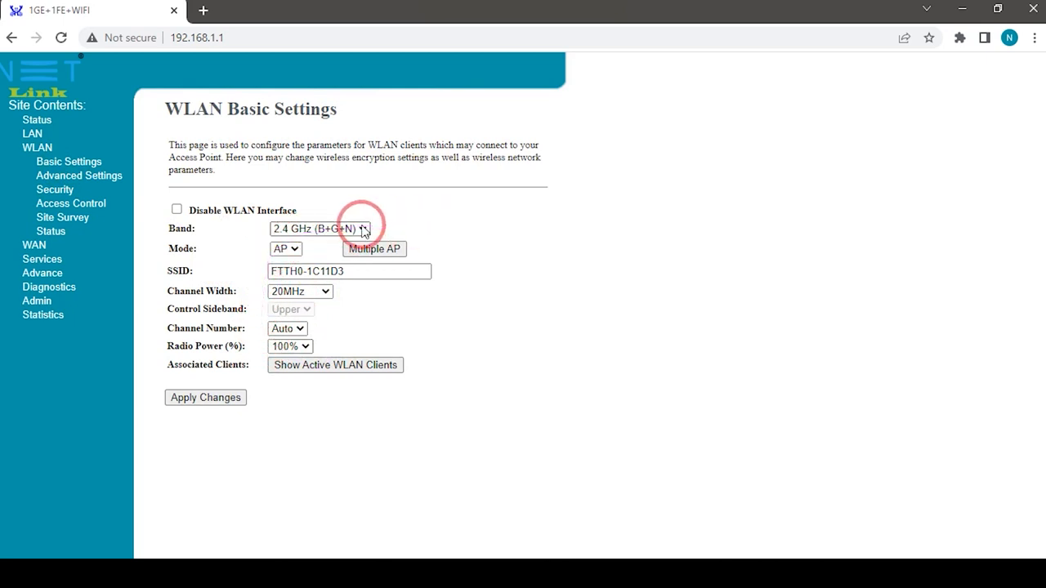
Step: Set the 2.4 GHz band's channel width to 20MHz and apply the changes
left_click(300, 291)
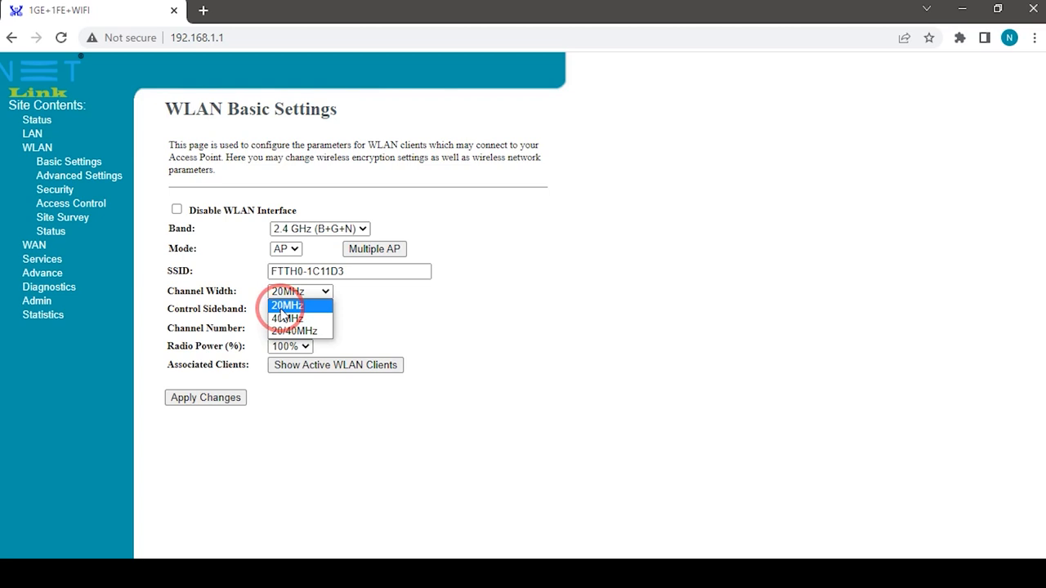
left_click(285, 304)
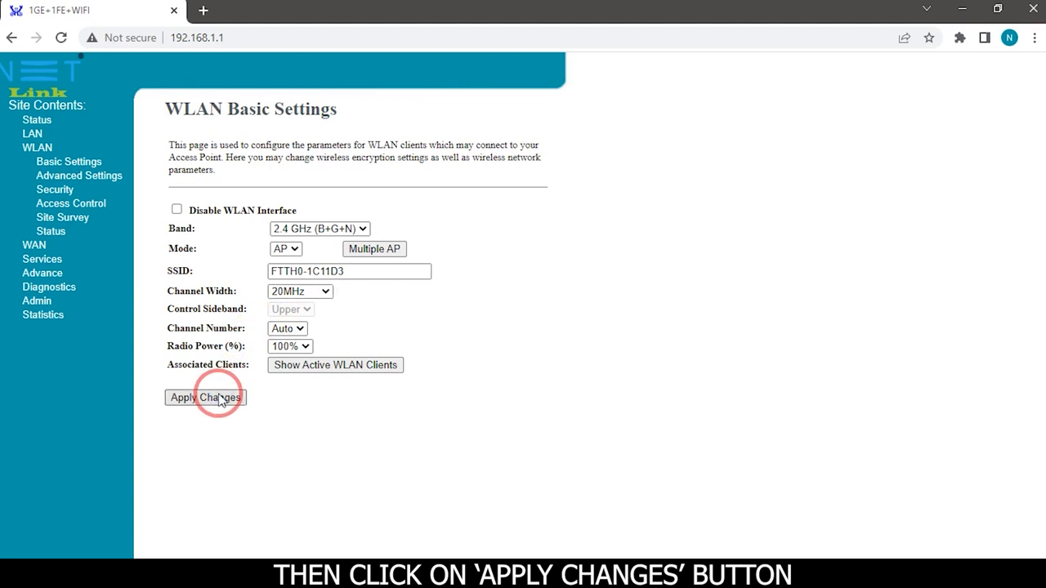
left_click(205, 397)
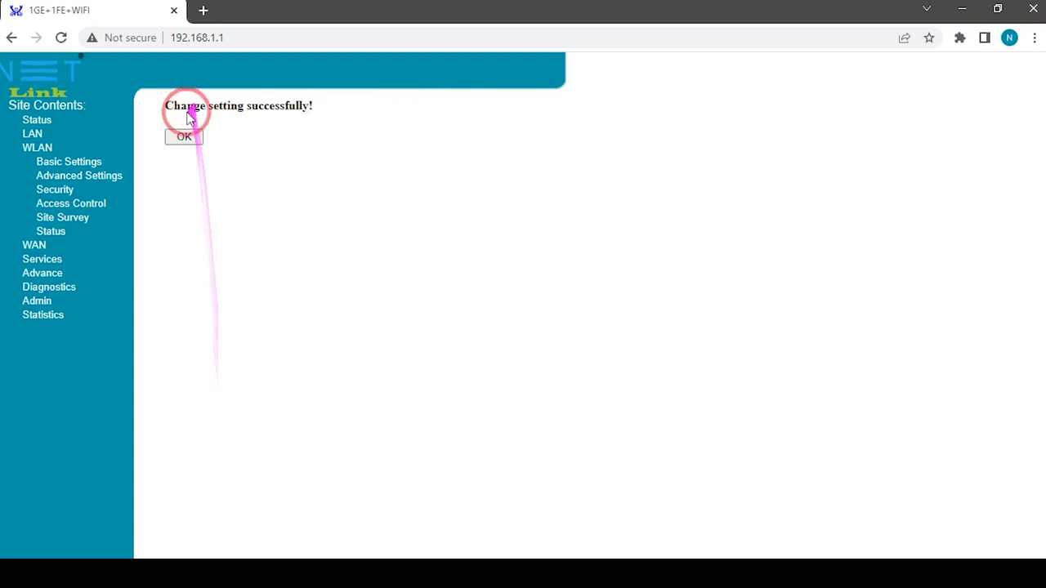
Step: Dismiss the saved-settings message and go to Status > Device
left_click(183, 136)
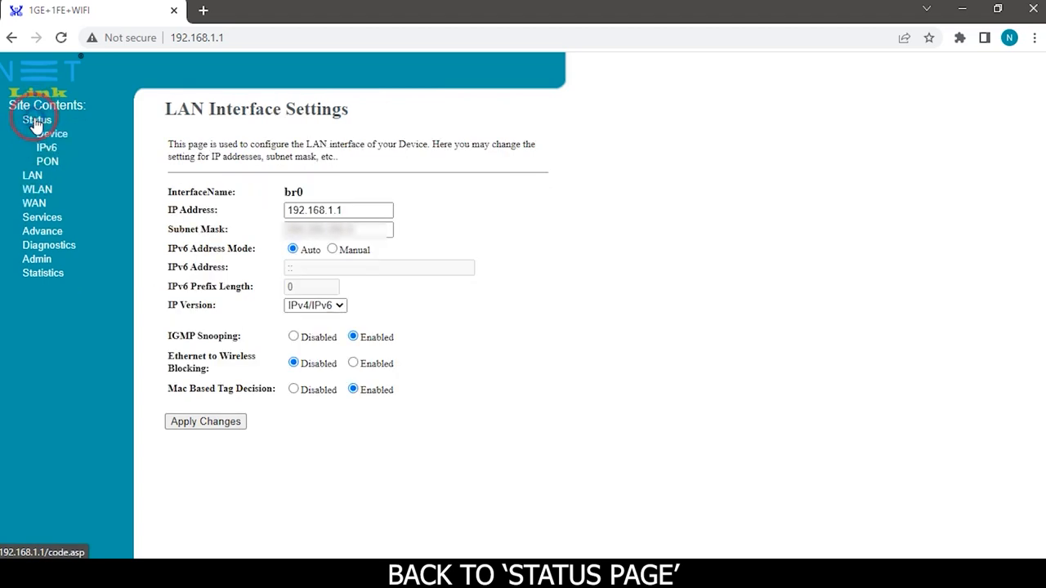
left_click(50, 133)
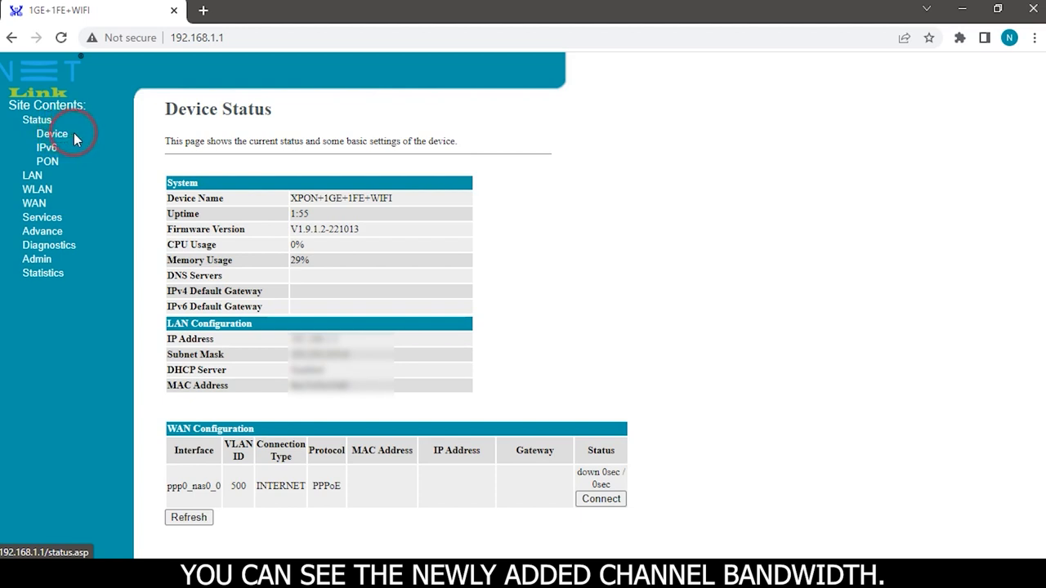
mouse_move(174, 156)
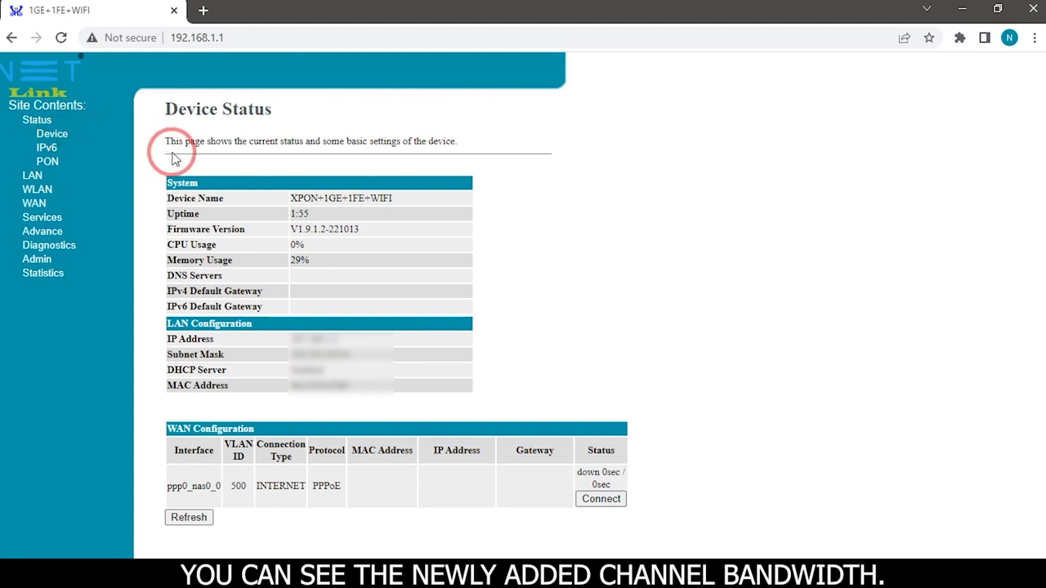